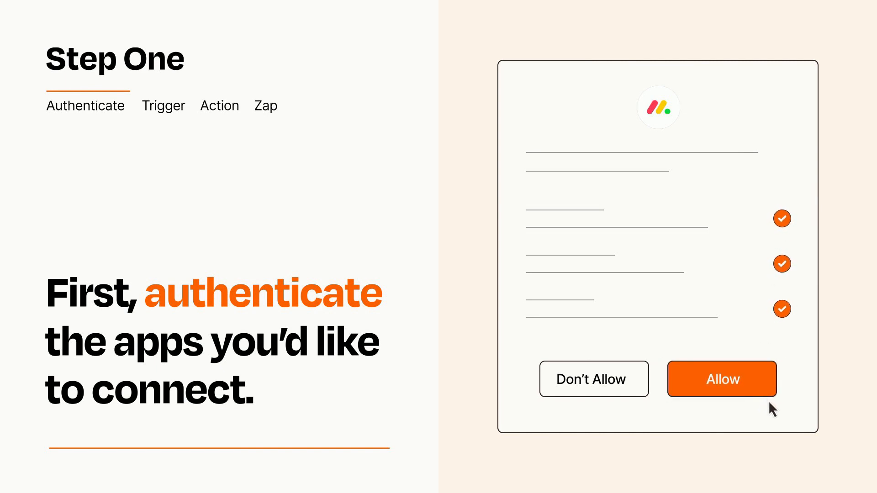
Allow monday.com access, then choose WooCommerce Order as the Zap's trigger event
click(722, 378)
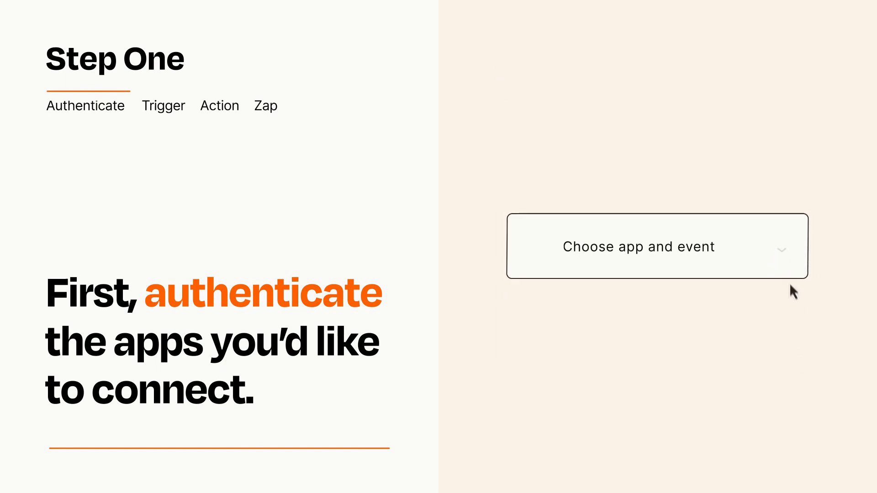
click(655, 247)
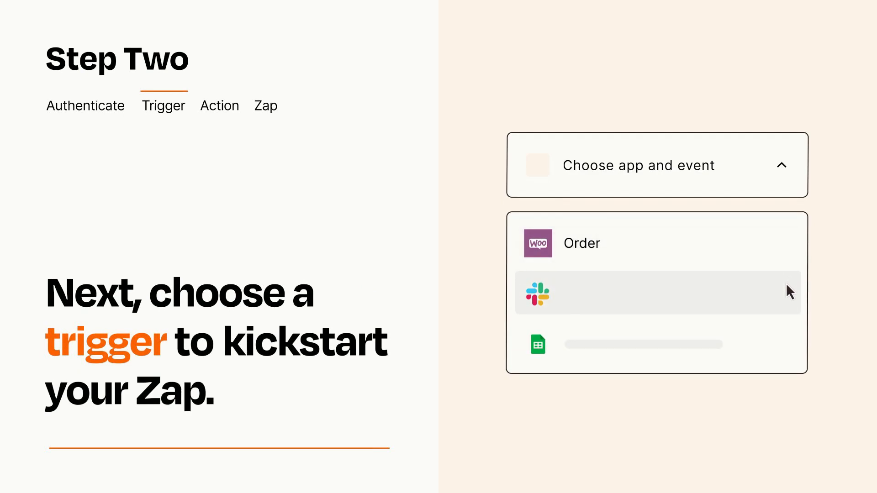
mouse_move(789, 349)
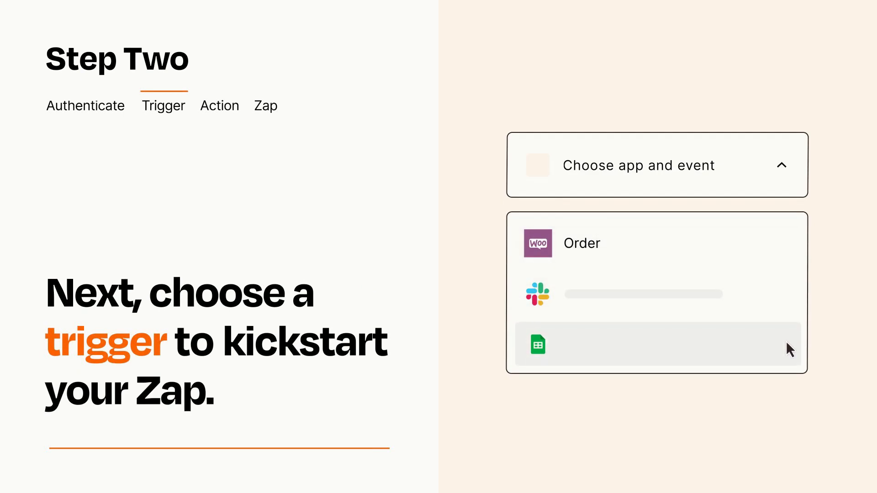
mouse_move(789, 250)
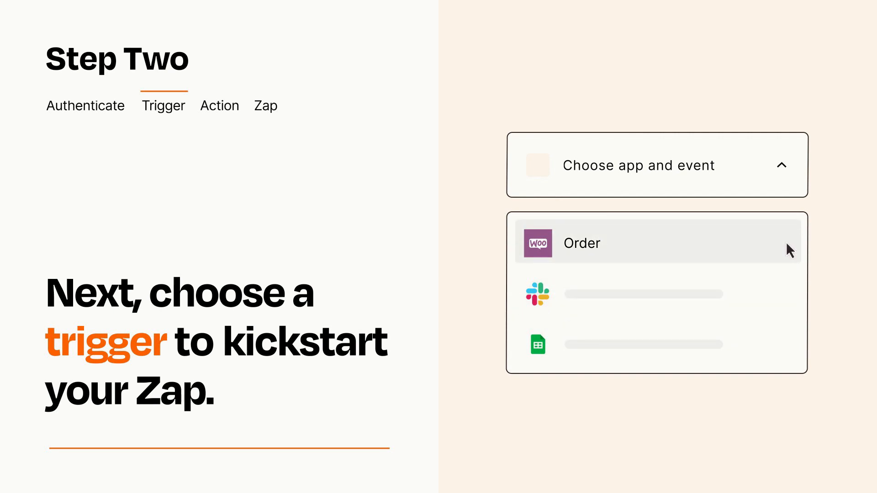
mouse_move(790, 253)
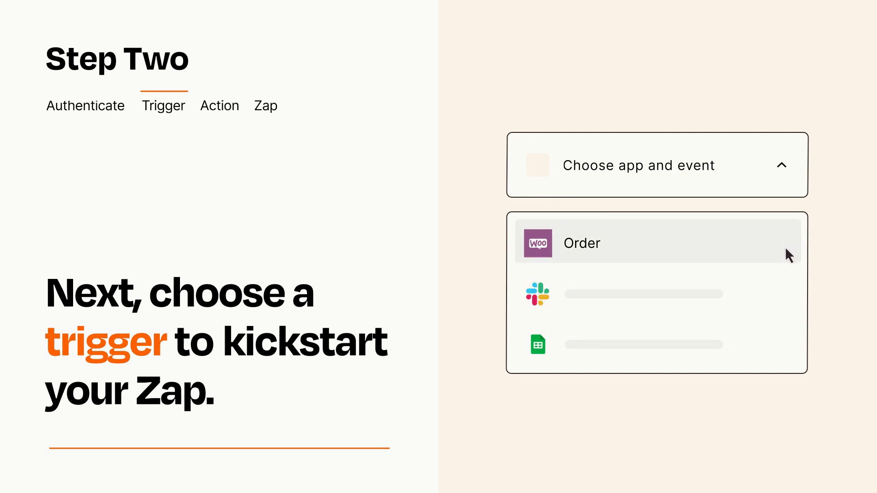
click(581, 242)
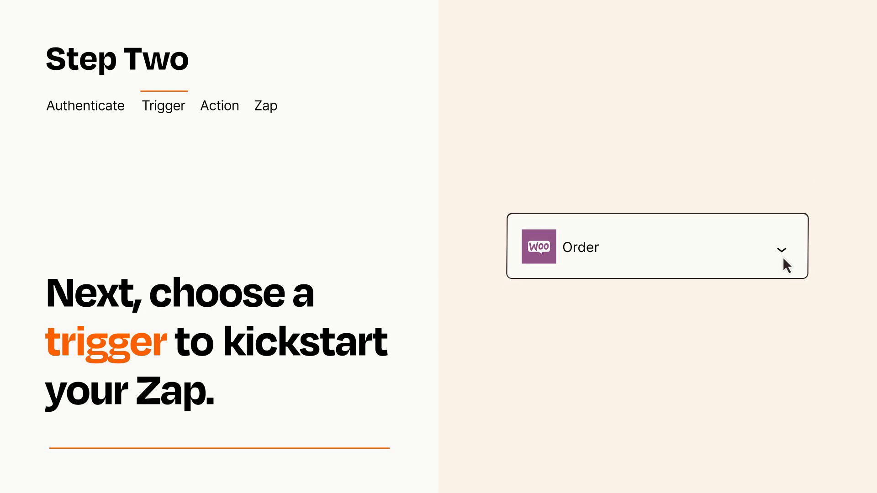
mouse_move(795, 262)
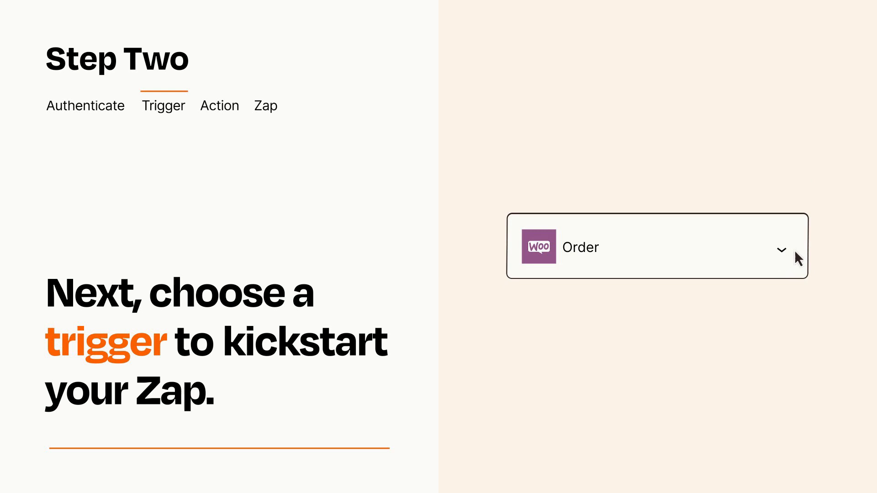
mouse_move(793, 251)
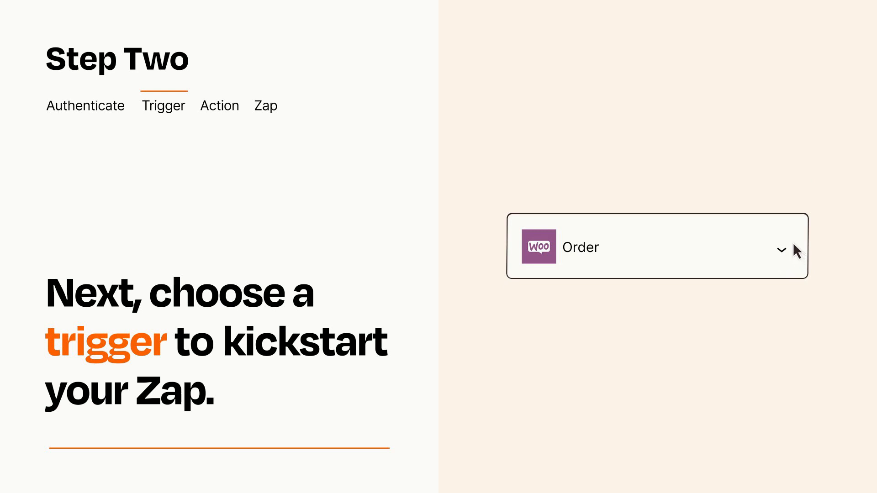
Choose monday.com Create Item as the action following the WooCommerce Order trigger
click(220, 105)
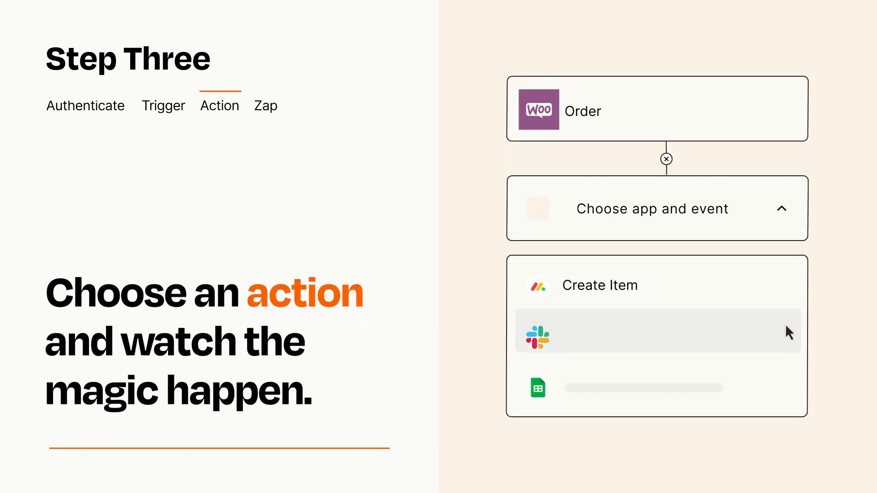
mouse_move(790, 393)
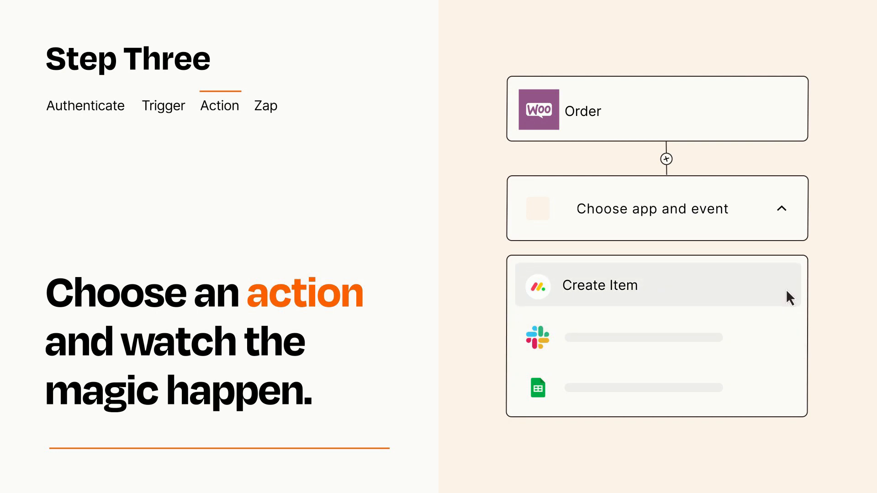
click(600, 285)
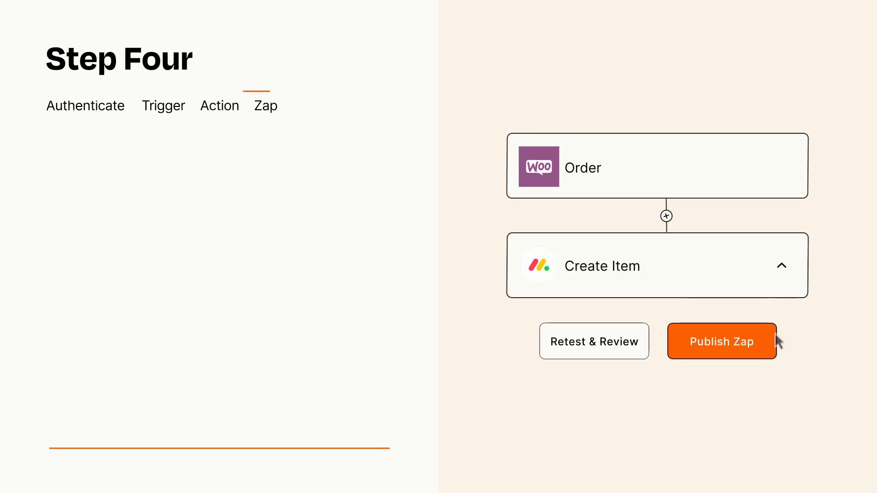
Publish the WooCommerce-to-monday.com Zap and switch it on
click(721, 341)
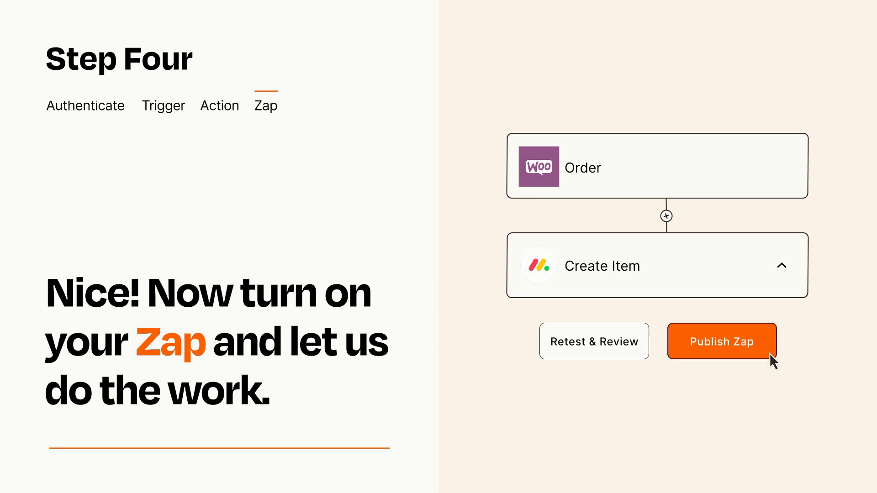
click(722, 342)
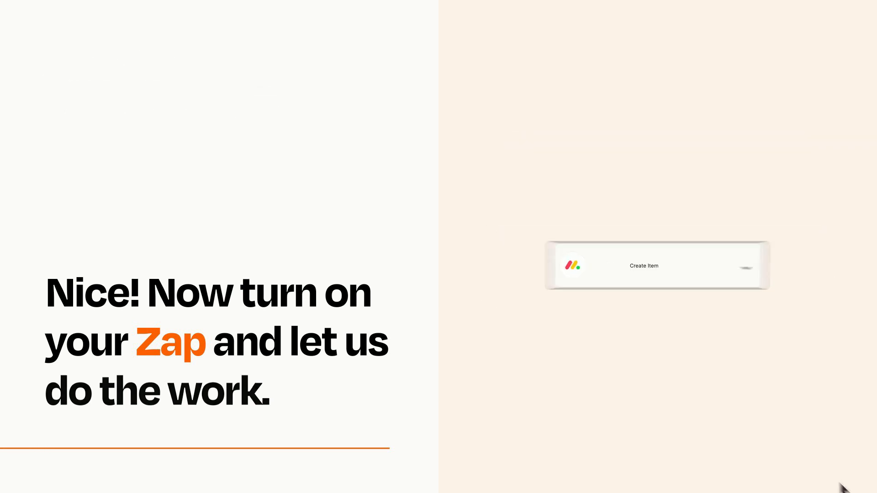